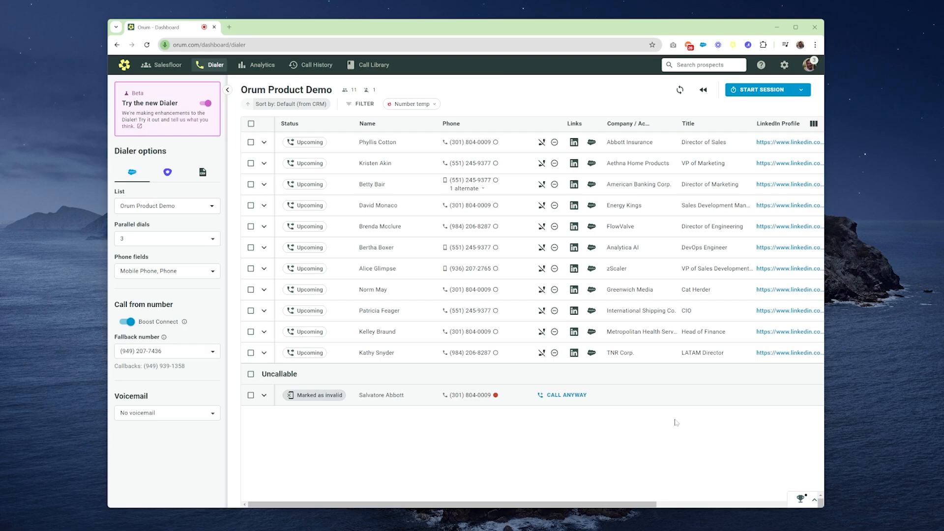
{"action": "mouse_move", "coordinate": [611, 405]}
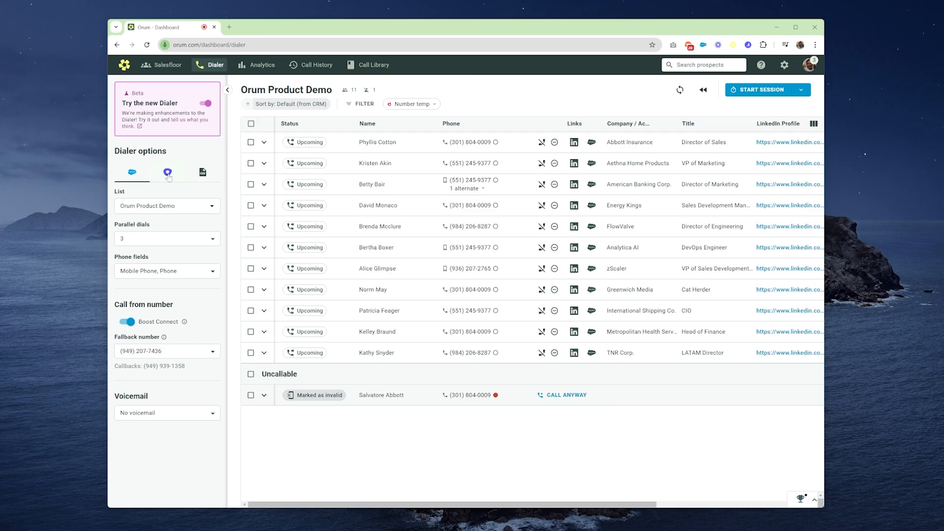
{"action": "mouse_move", "coordinate": [204, 208]}
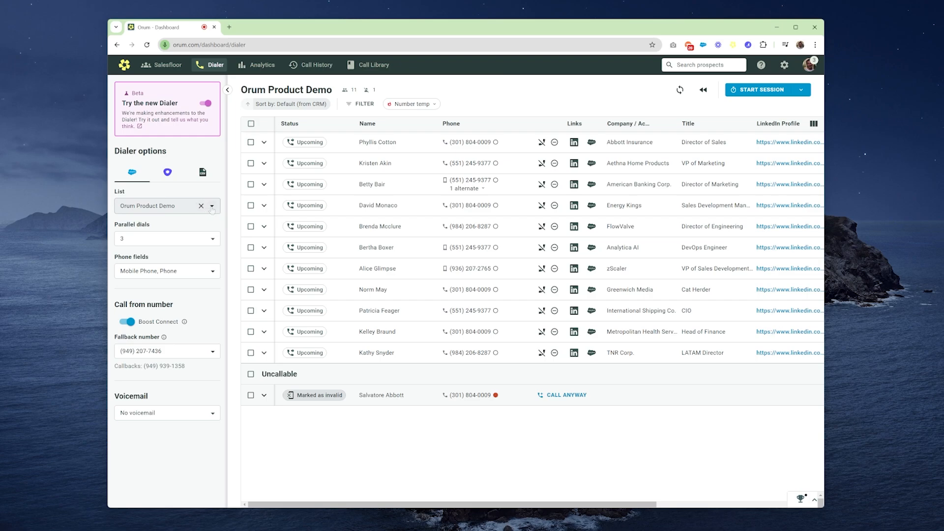
Browse the prospect lists under the second source, then return to the Salesforce source
{"action": "left_click", "coordinate": [167, 172]}
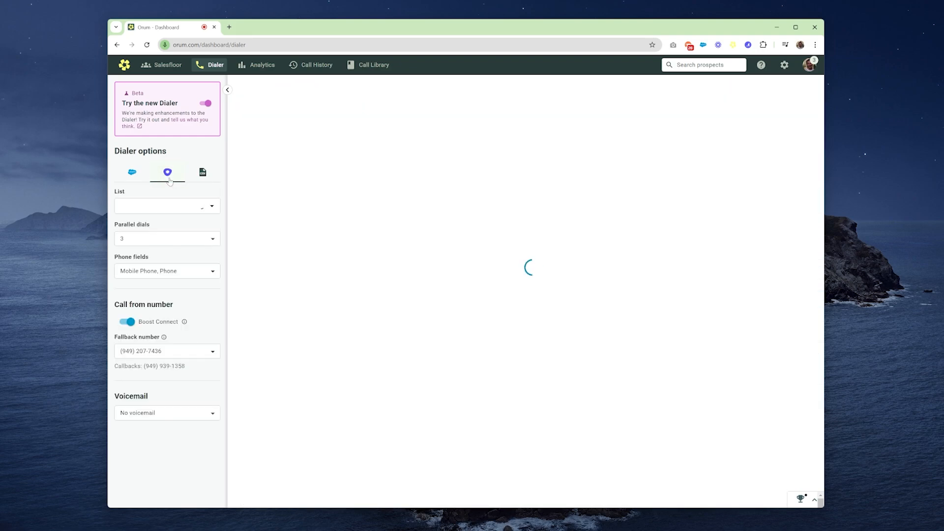
{"action": "left_click", "coordinate": [167, 207]}
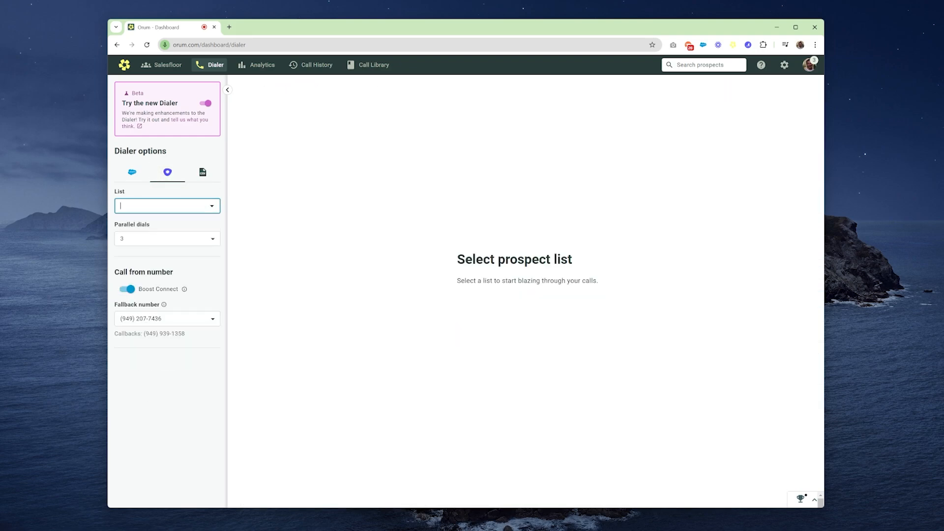
{"action": "left_click", "coordinate": [167, 207]}
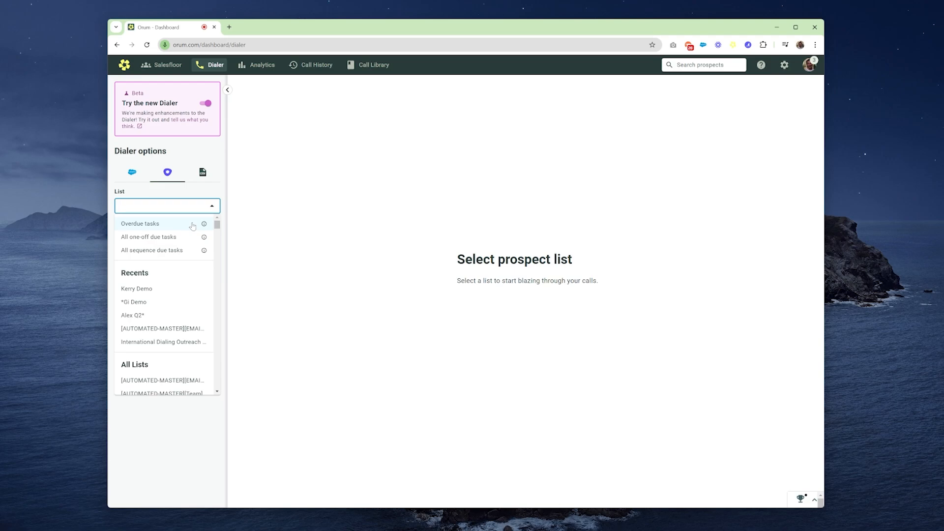
{"action": "left_click", "coordinate": [132, 172]}
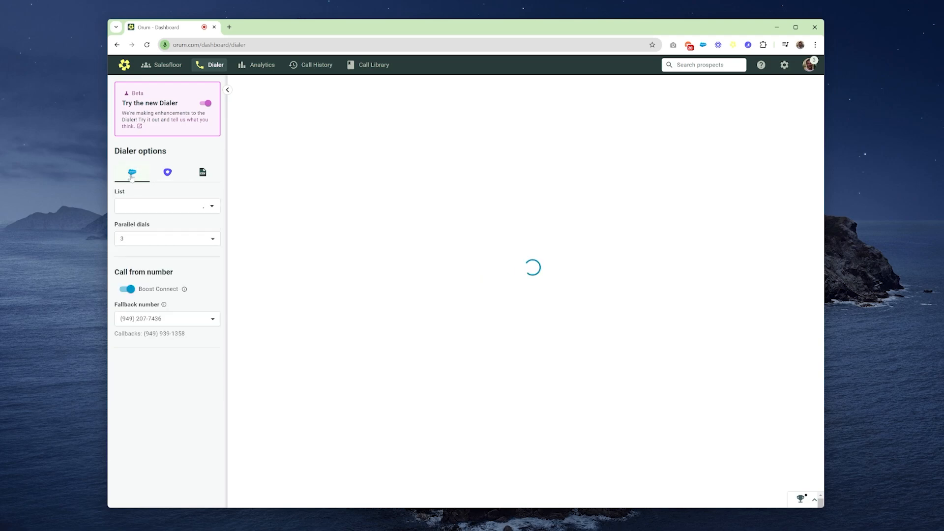
Search the List dropdown for 'product dem' to find the Orum Product Demo list
{"action": "left_click", "coordinate": [166, 207]}
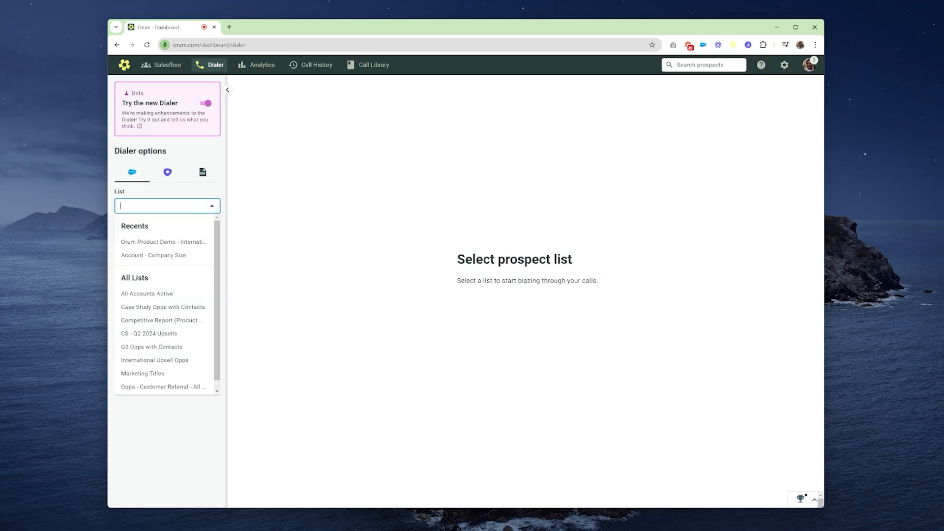
{"action": "type", "text": "product dem"}
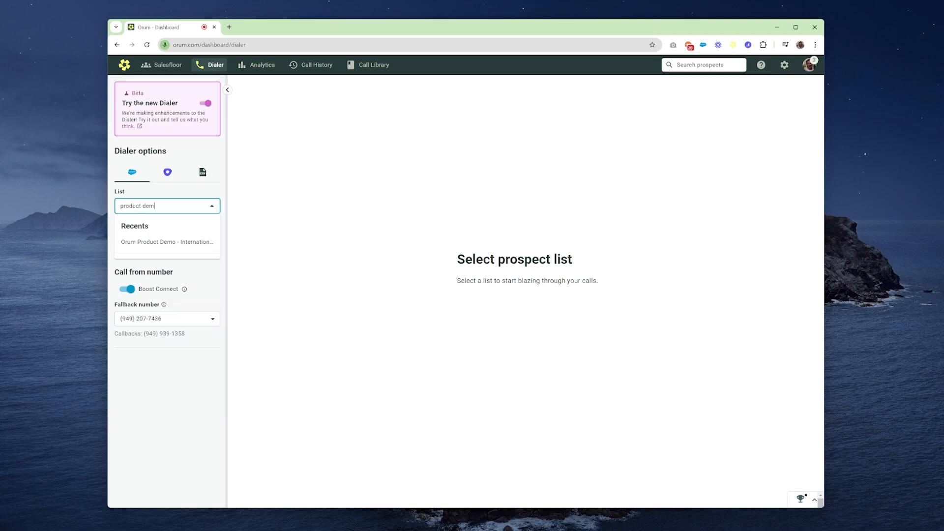
Load the Orum Product Demo list and keep parallel dials at 3
{"action": "left_click", "coordinate": [167, 242]}
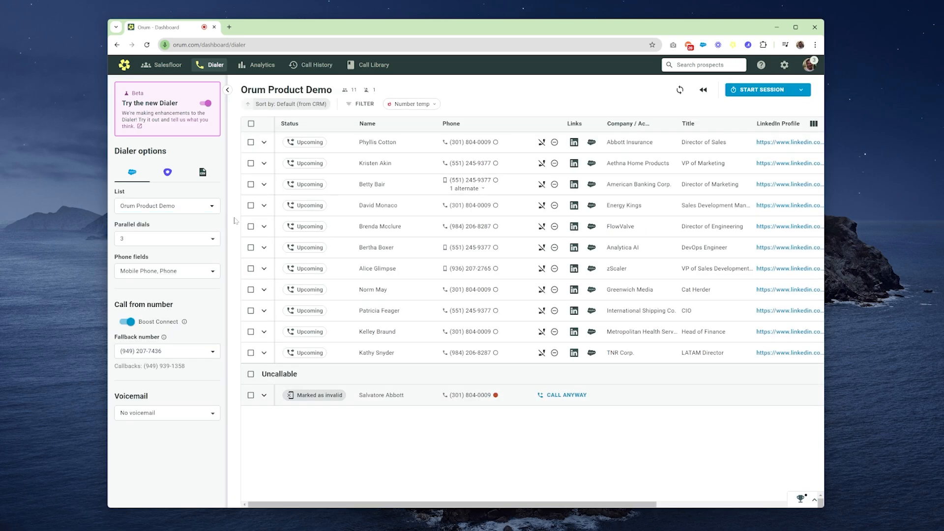
{"action": "left_click", "coordinate": [166, 238]}
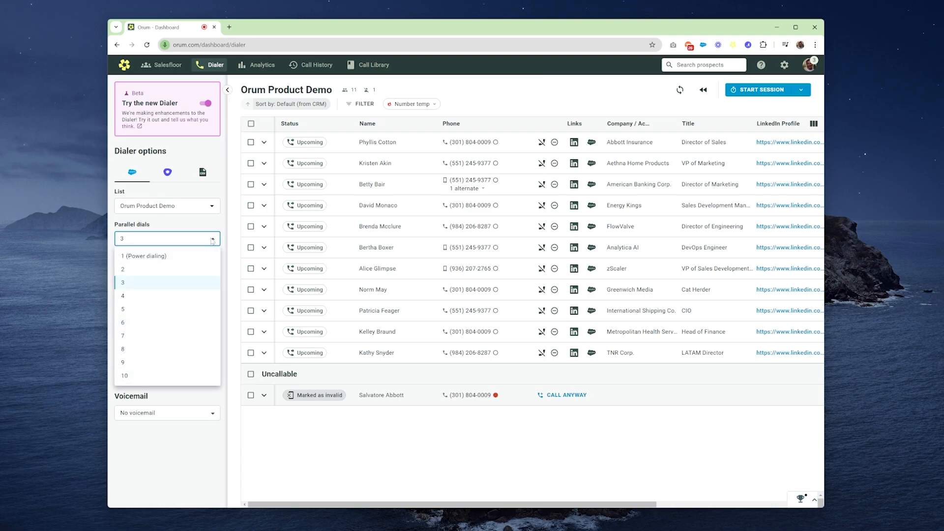
{"action": "mouse_move", "coordinate": [203, 256]}
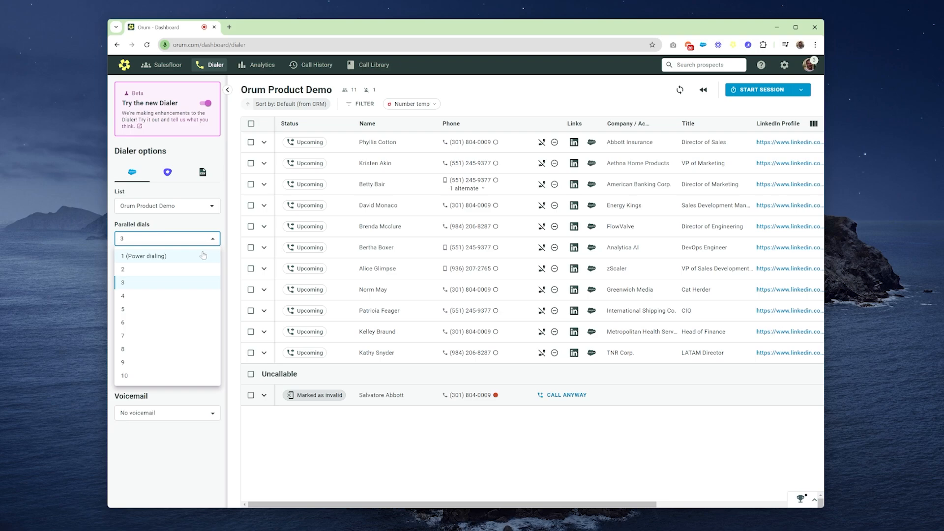
{"action": "mouse_move", "coordinate": [197, 282]}
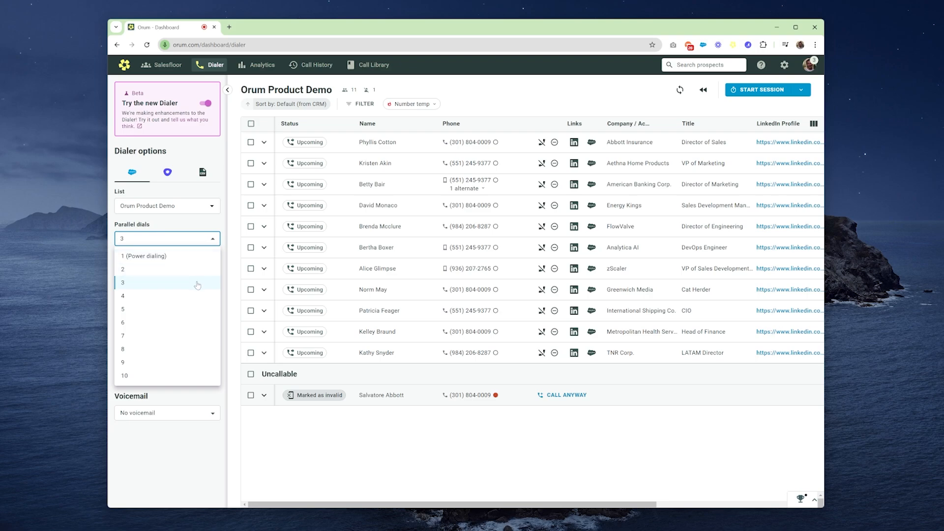
{"action": "left_click", "coordinate": [122, 283]}
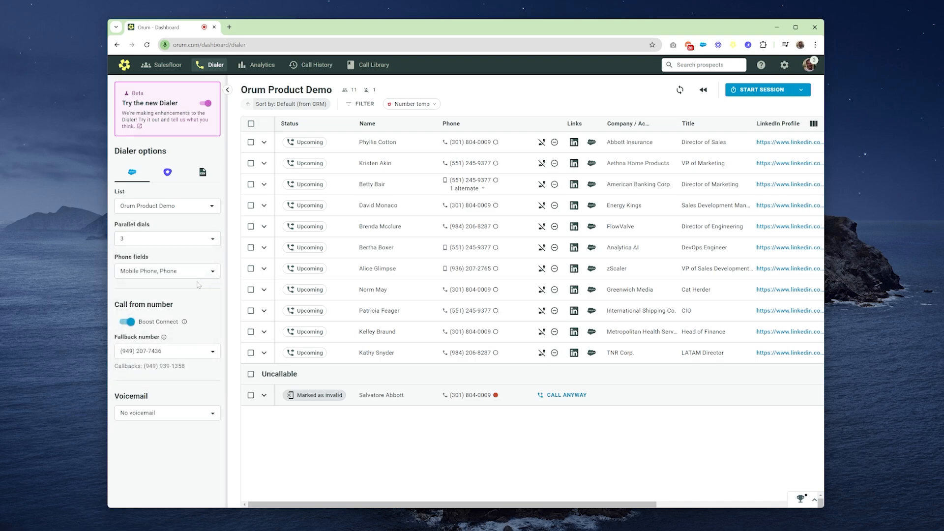
{"action": "mouse_move", "coordinate": [202, 295]}
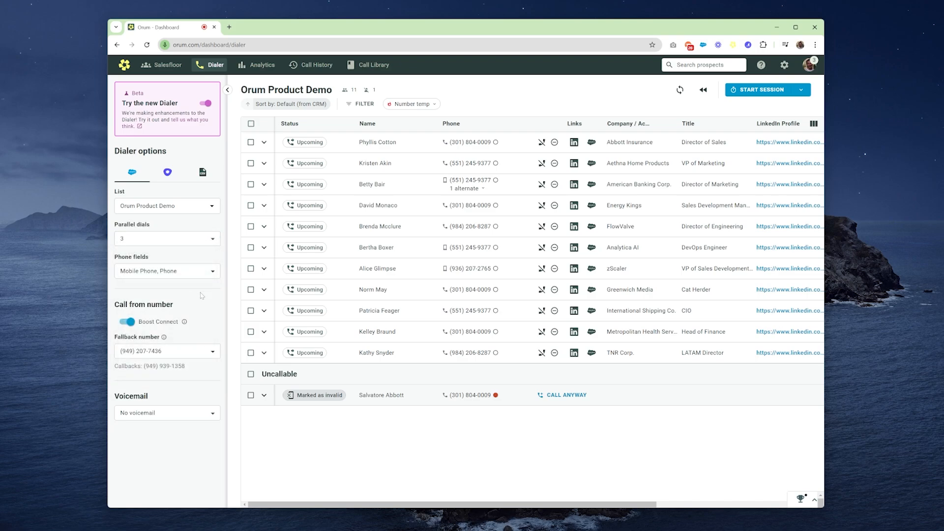
Review the phone fields being dialed and switch Boost Connect off
{"action": "left_click", "coordinate": [166, 271]}
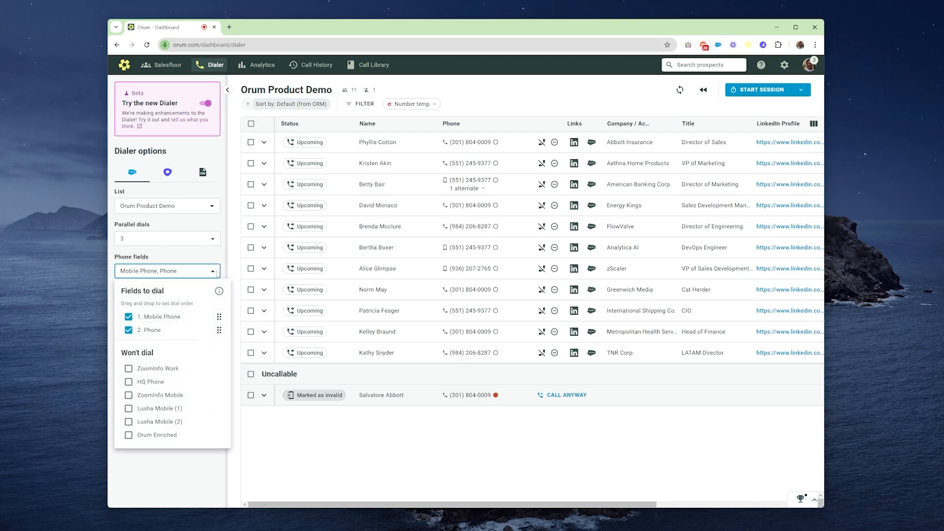
{"action": "mouse_move", "coordinate": [216, 384]}
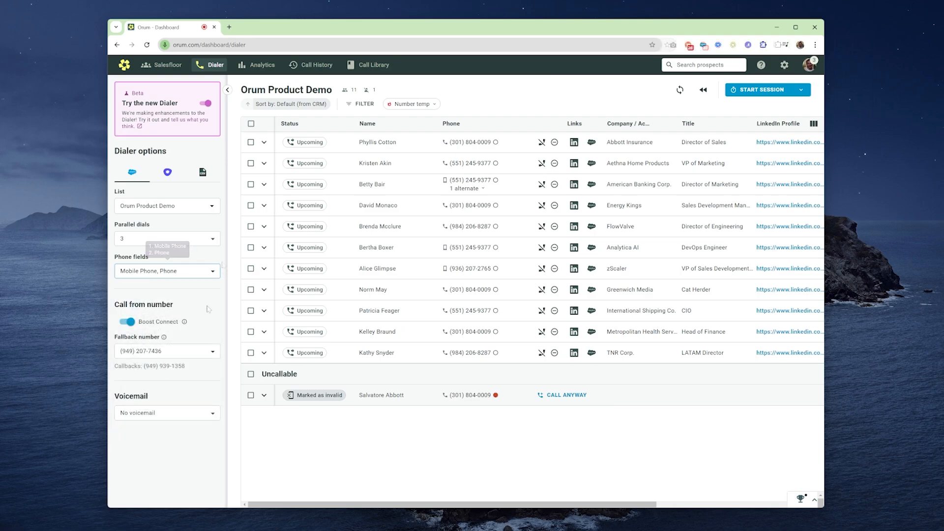
{"action": "left_click", "coordinate": [129, 322]}
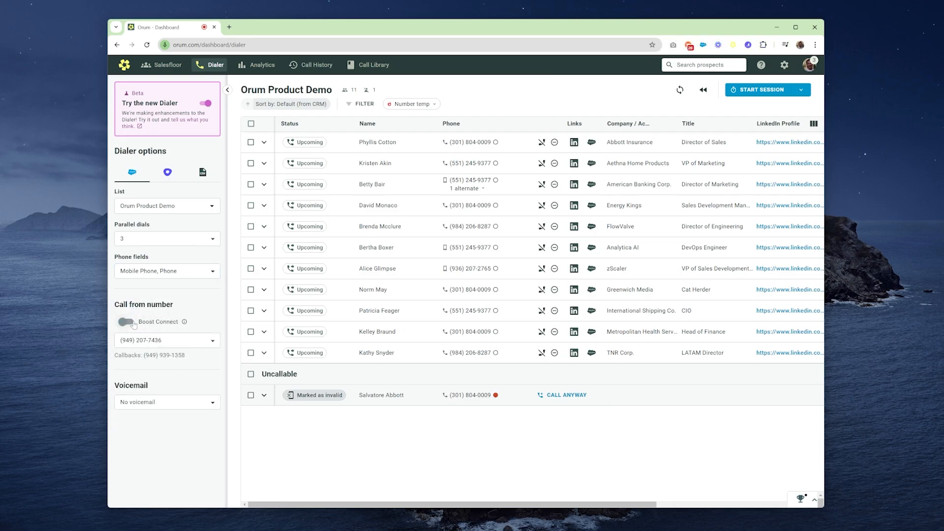
{"action": "left_click", "coordinate": [166, 340]}
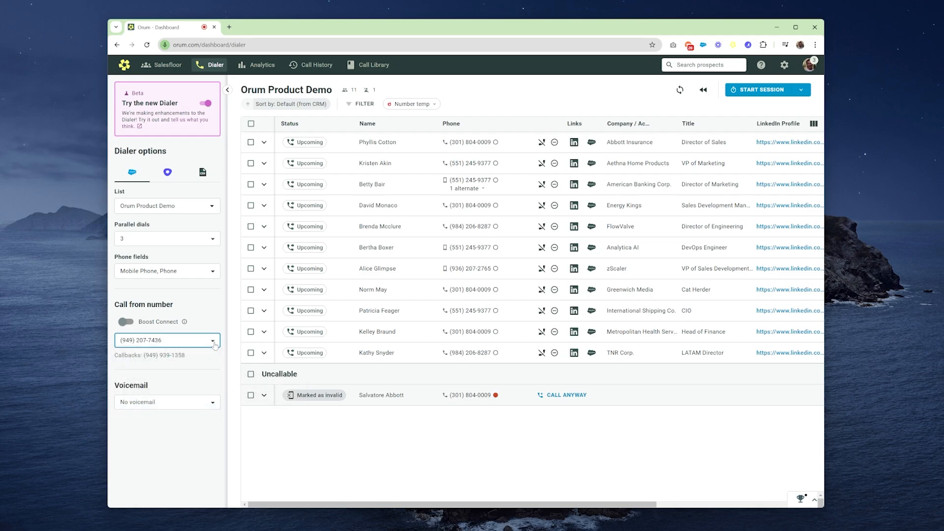
{"action": "left_click", "coordinate": [126, 322]}
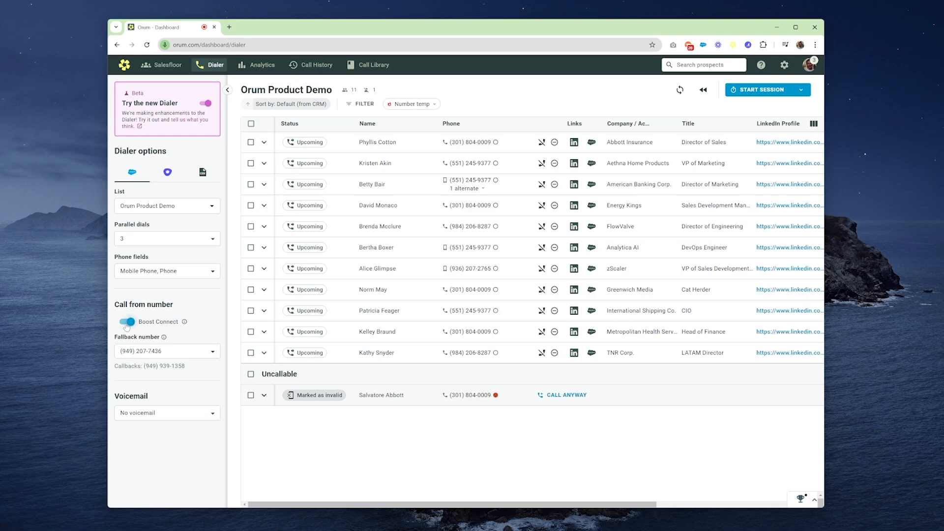
{"action": "mouse_move", "coordinate": [184, 322]}
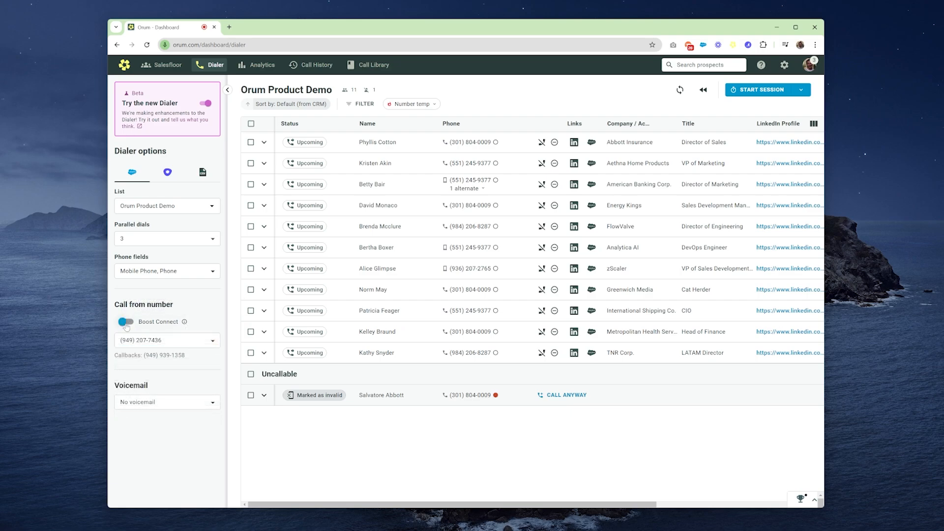
{"action": "left_click", "coordinate": [126, 321]}
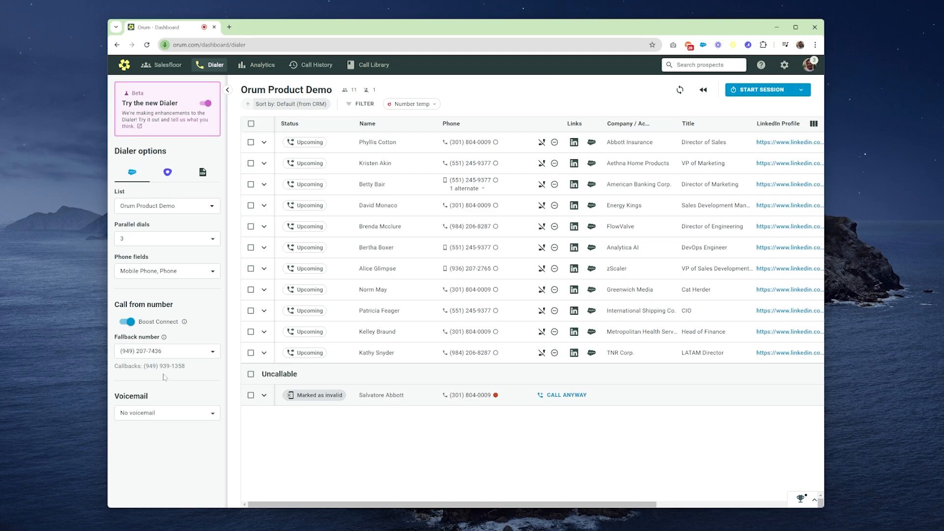
{"action": "left_click", "coordinate": [166, 412]}
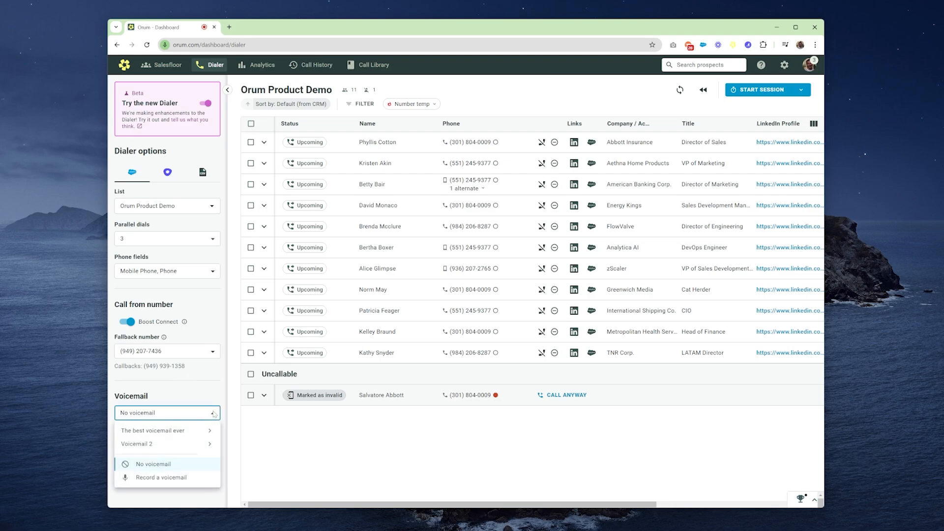
{"action": "mouse_move", "coordinate": [200, 445]}
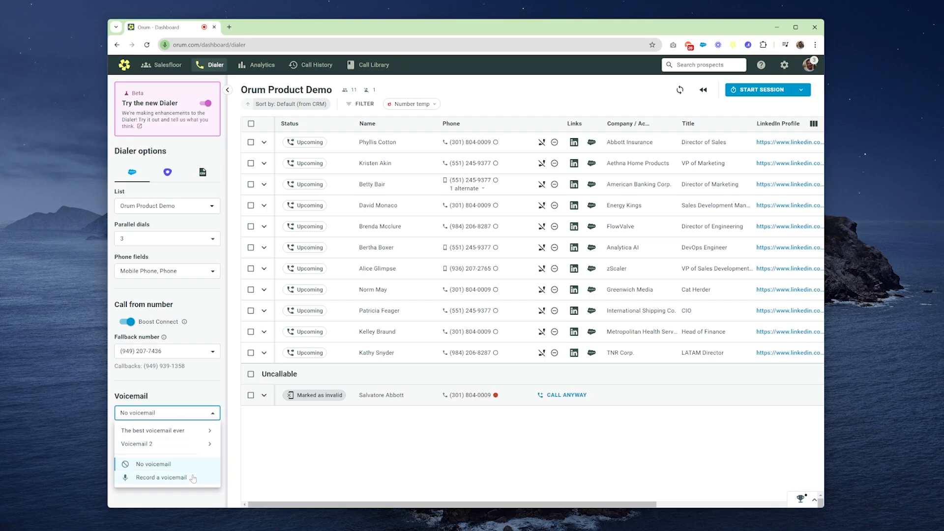
{"action": "mouse_move", "coordinate": [203, 478]}
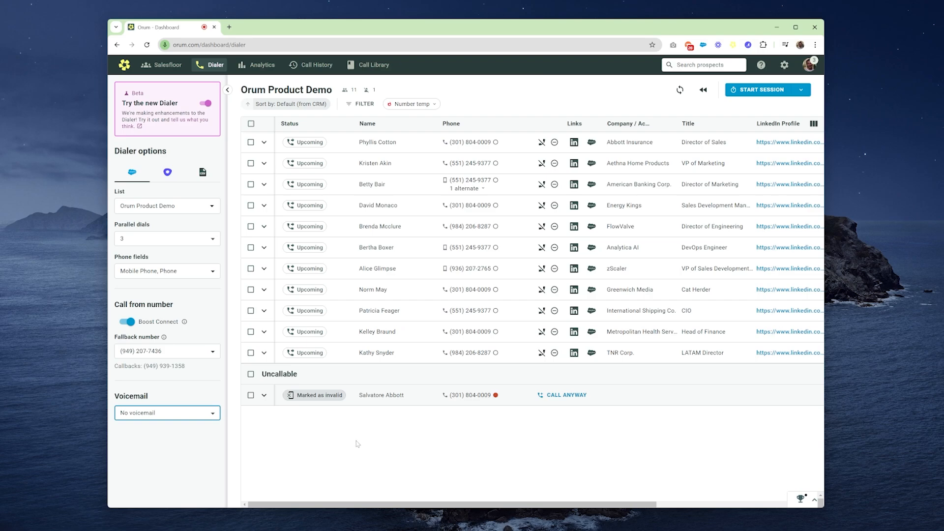
{"action": "left_click", "coordinate": [812, 65]}
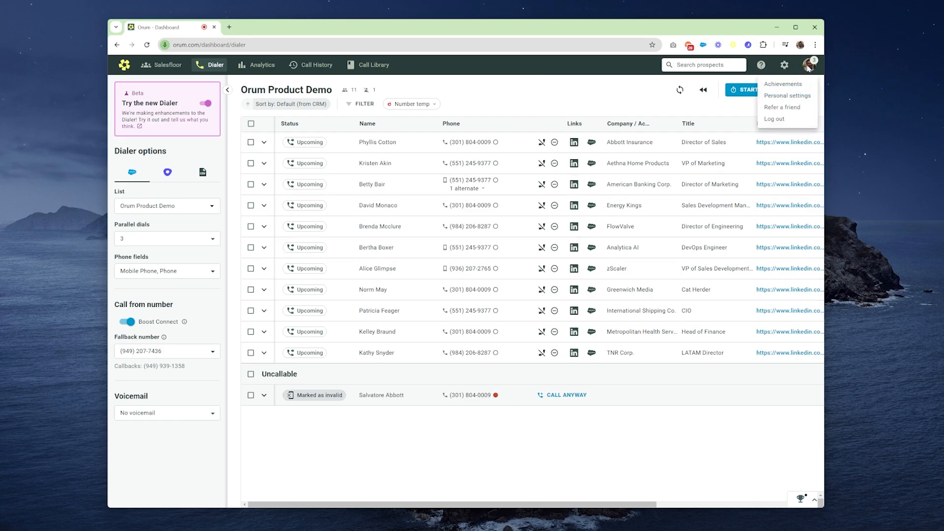
{"action": "mouse_move", "coordinate": [787, 97]}
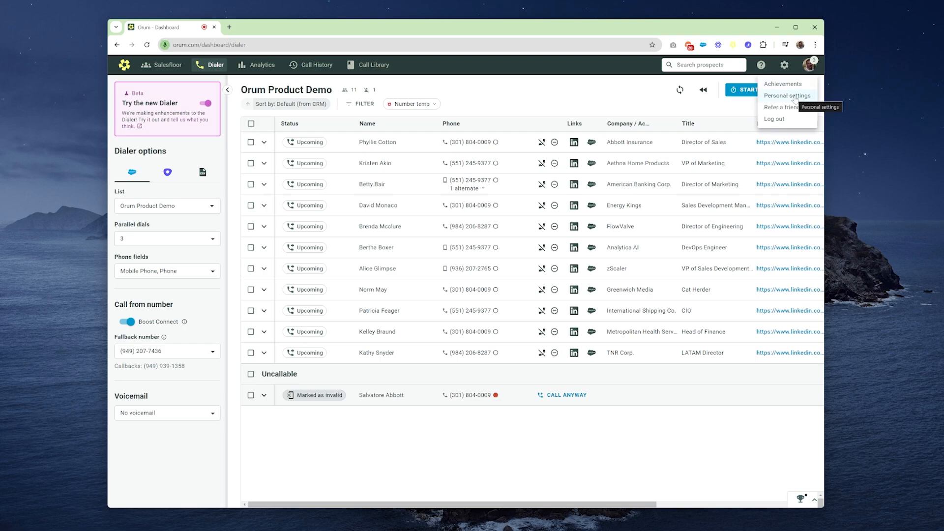
{"action": "mouse_move", "coordinate": [625, 92]}
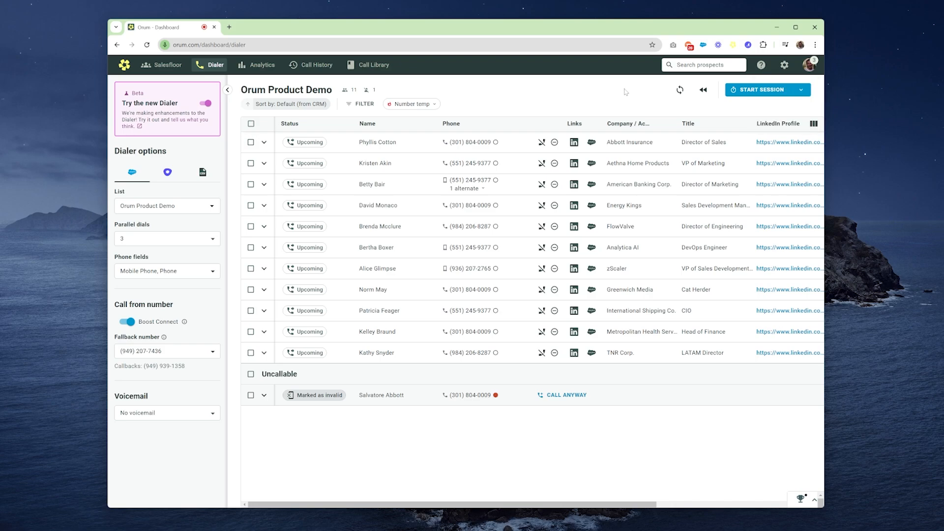
{"action": "mouse_move", "coordinate": [817, 124]}
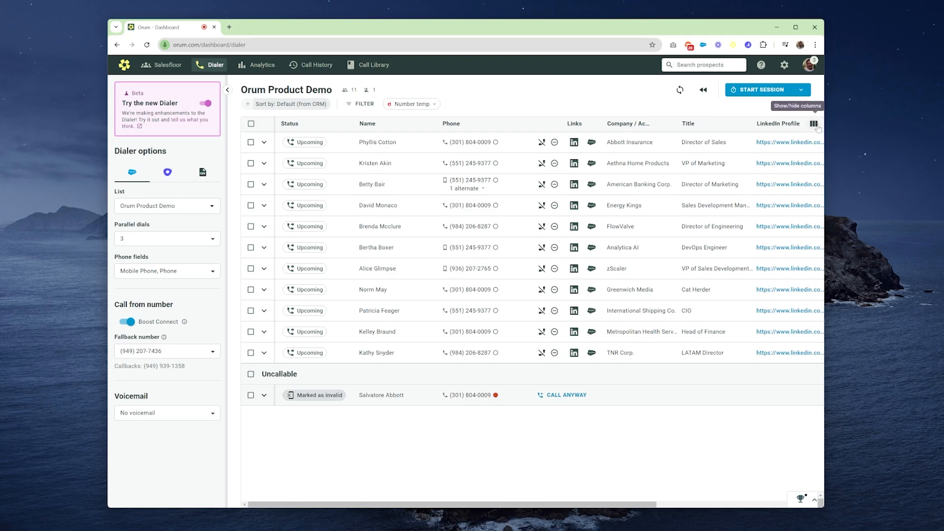
Review the six shown columns, nudge LinkedIn Profile without reordering, and close the settings
{"action": "left_click", "coordinate": [816, 124]}
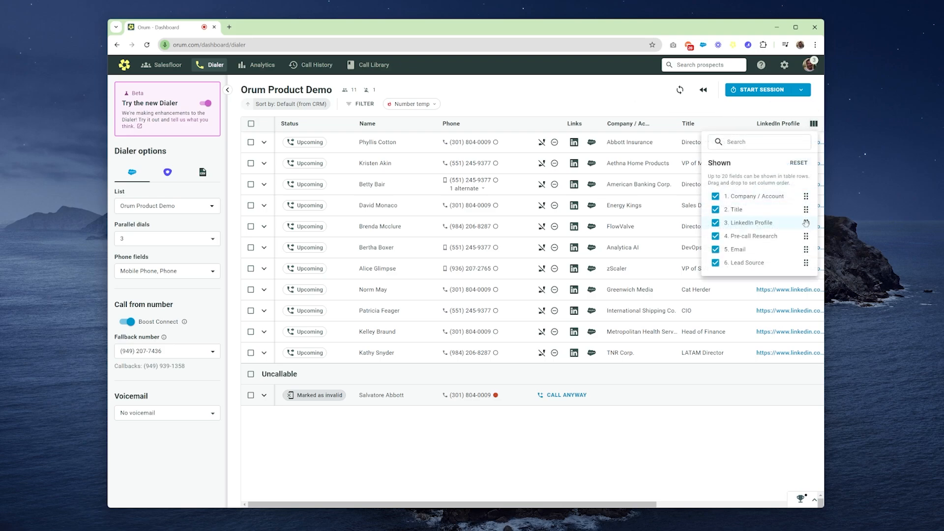
{"action": "left_click_drag", "start_coordinate": [807, 222], "coordinate": [807, 204]}
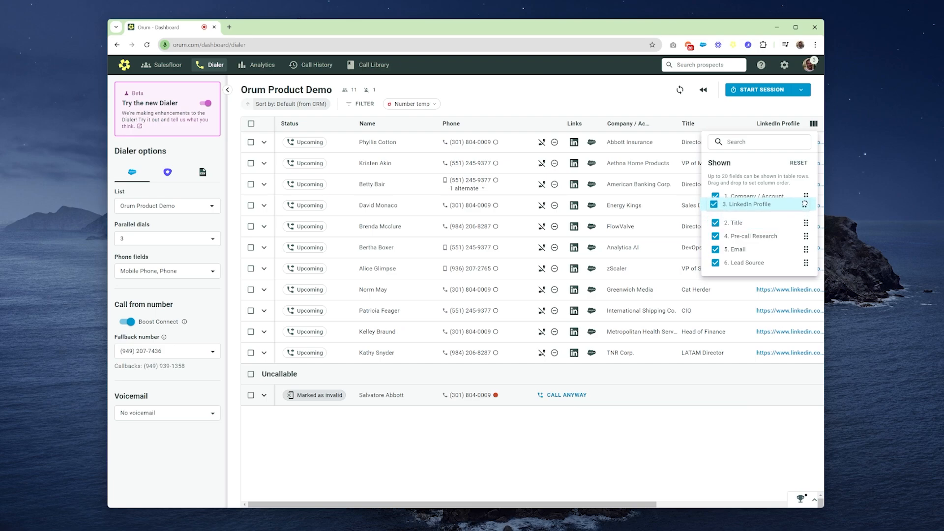
{"action": "left_click_drag", "start_coordinate": [806, 203], "coordinate": [805, 209]}
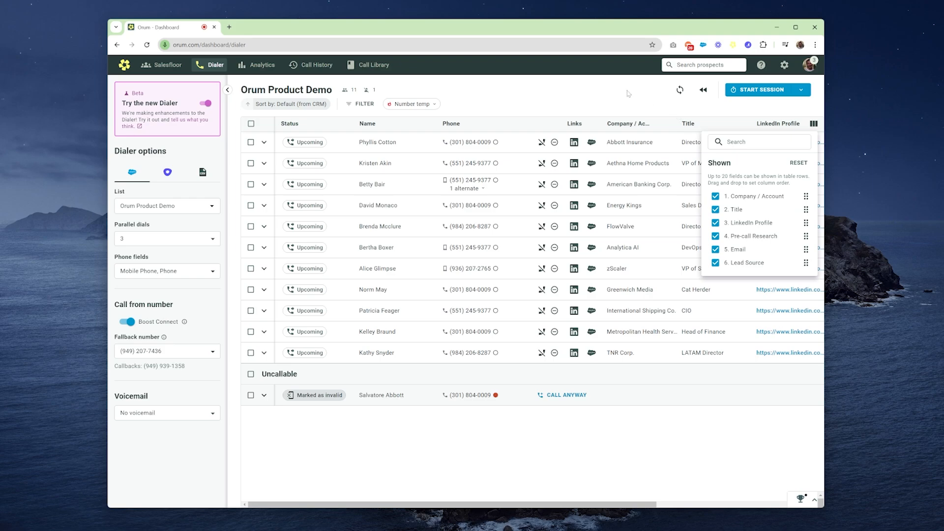
{"action": "left_click", "coordinate": [618, 97]}
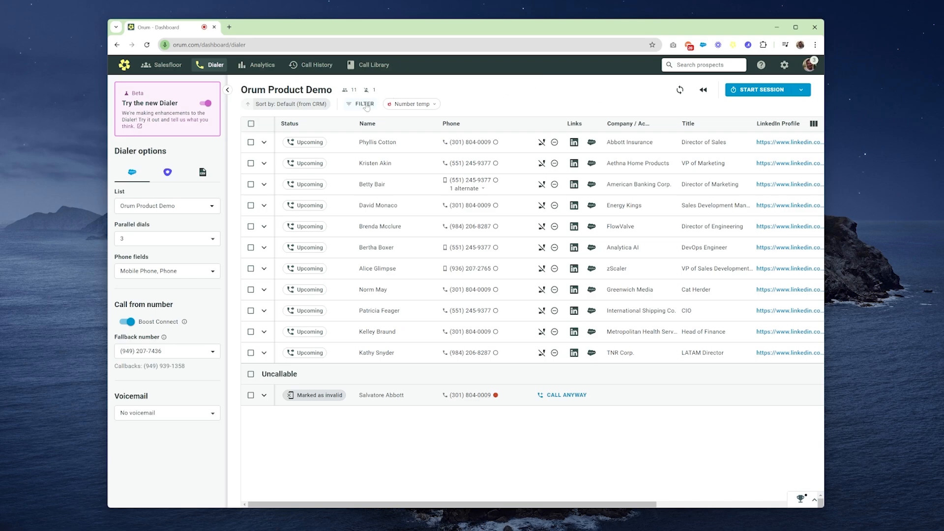
{"action": "left_click", "coordinate": [366, 104]}
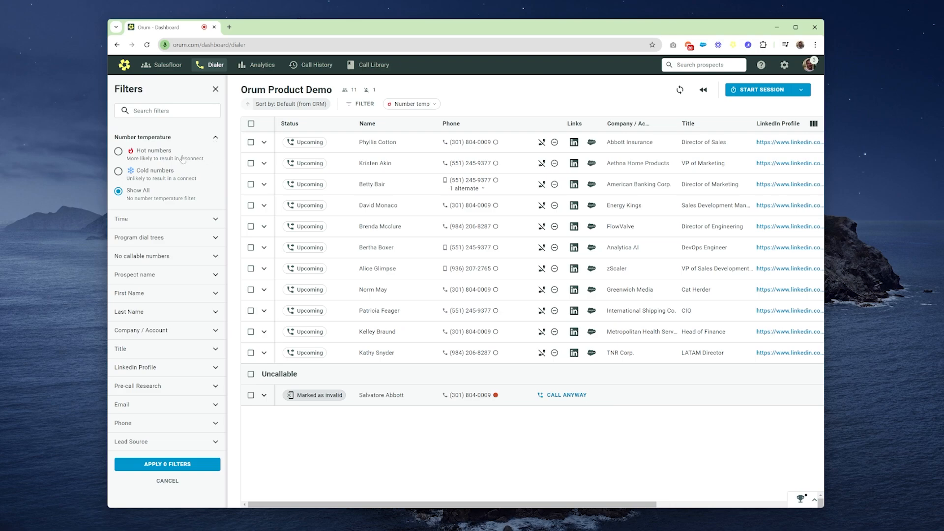
{"action": "mouse_move", "coordinate": [184, 177]}
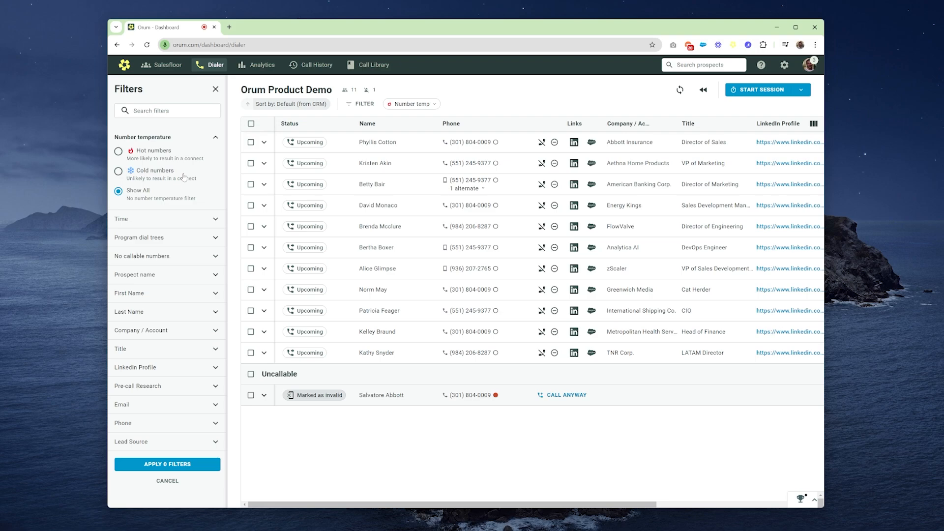
{"action": "left_click", "coordinate": [166, 219]}
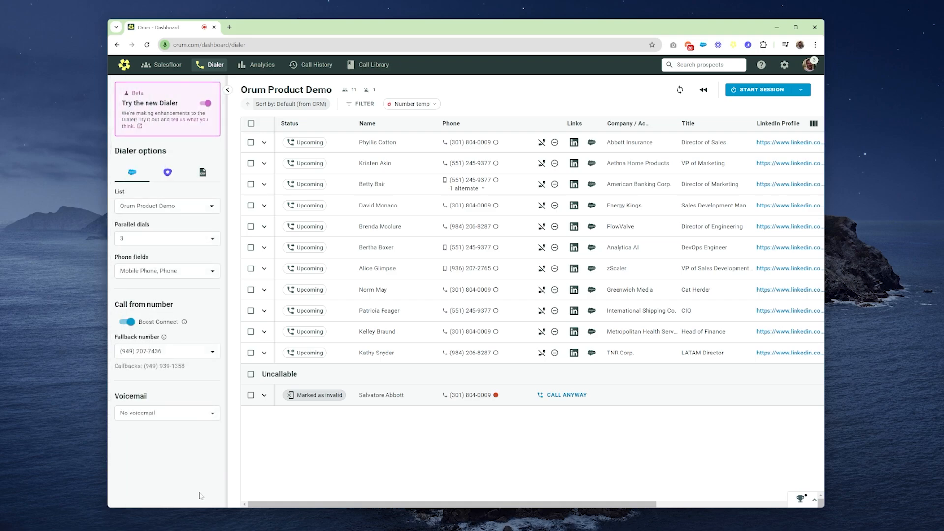
{"action": "mouse_move", "coordinate": [326, 463]}
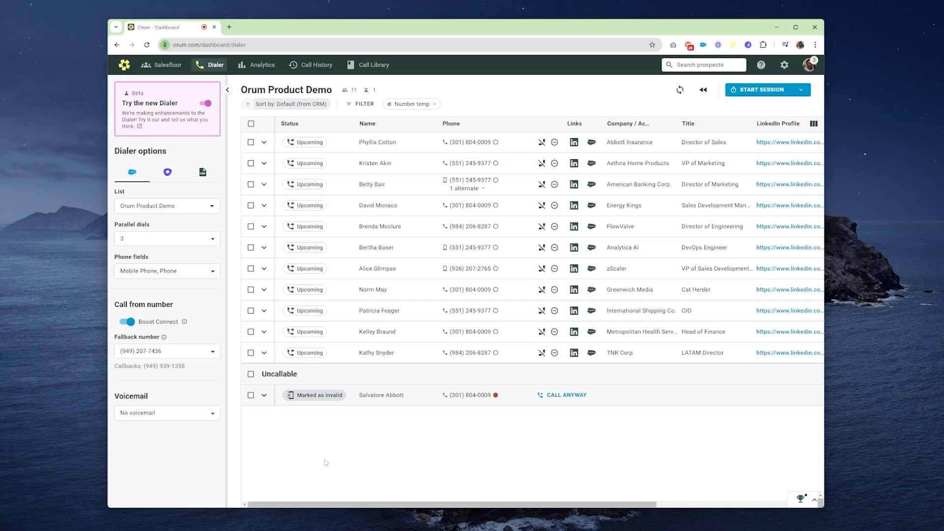
{"action": "mouse_move", "coordinate": [743, 94]}
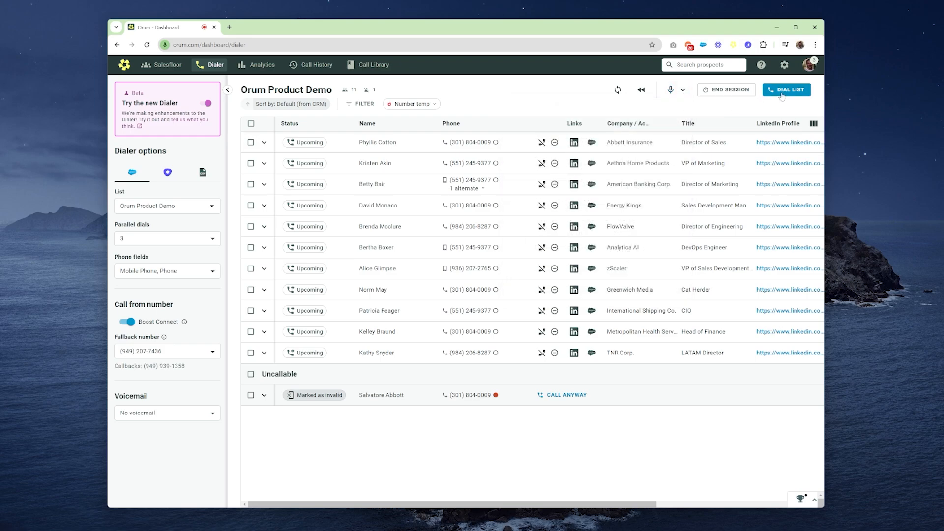
{"action": "left_click", "coordinate": [786, 89]}
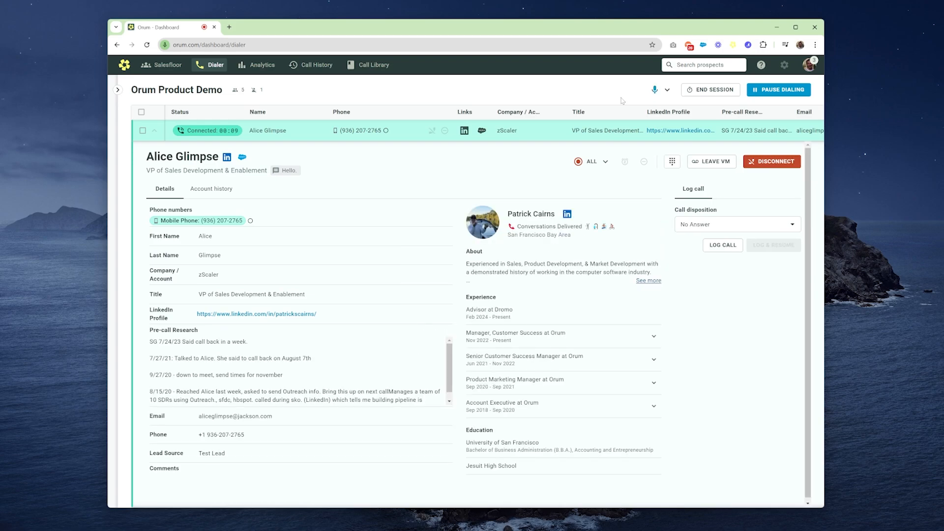
{"action": "mouse_move", "coordinate": [395, 210]}
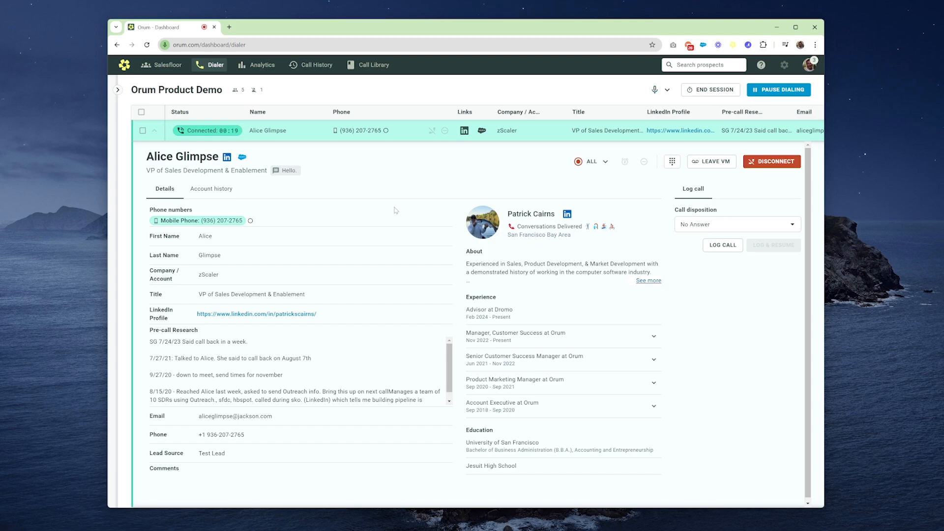
Hang up the call with Alice Glimpse and check the call disposition, left at No Answer
{"action": "left_click", "coordinate": [771, 162]}
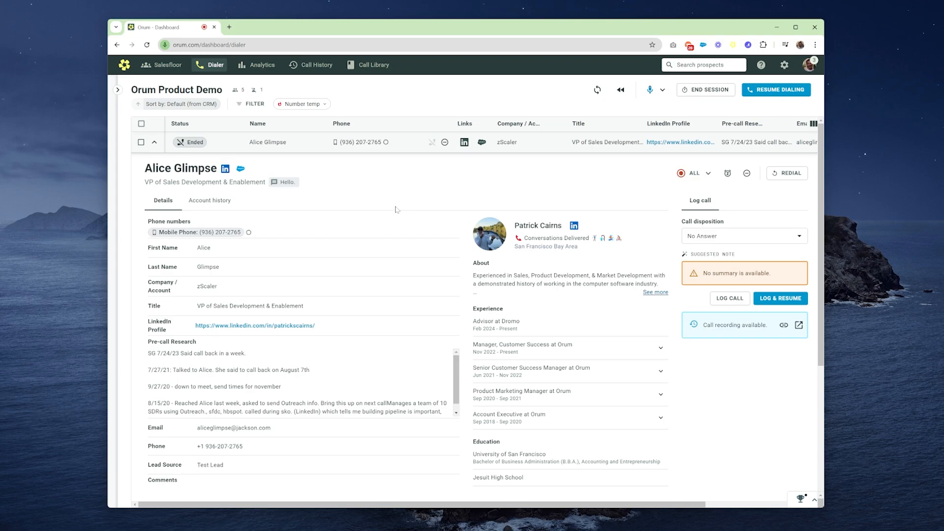
{"action": "mouse_move", "coordinate": [427, 201]}
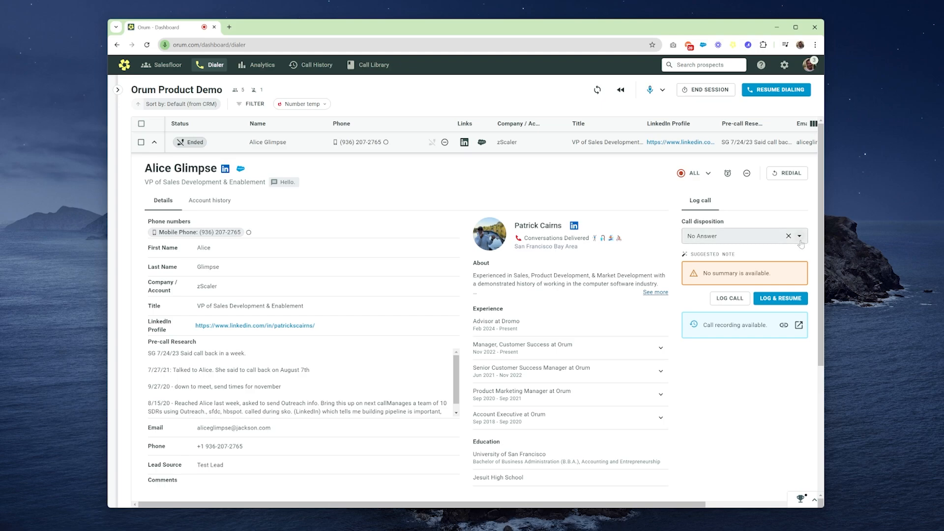
{"action": "left_click", "coordinate": [731, 236]}
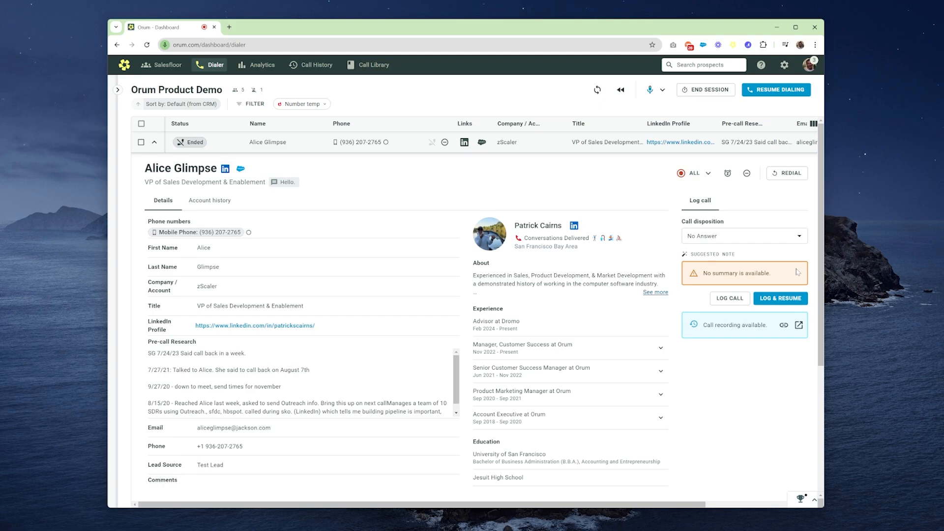
{"action": "mouse_move", "coordinate": [788, 277]}
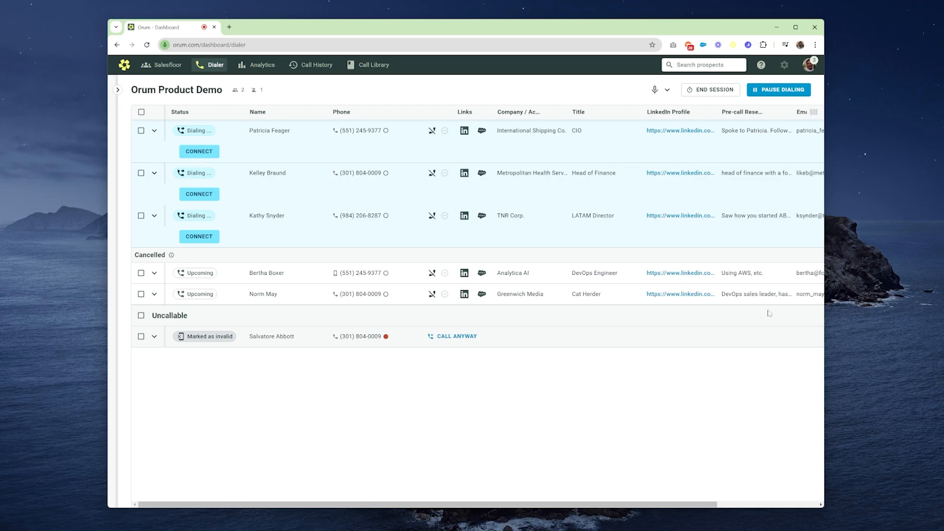
{"action": "left_click", "coordinate": [118, 89]}
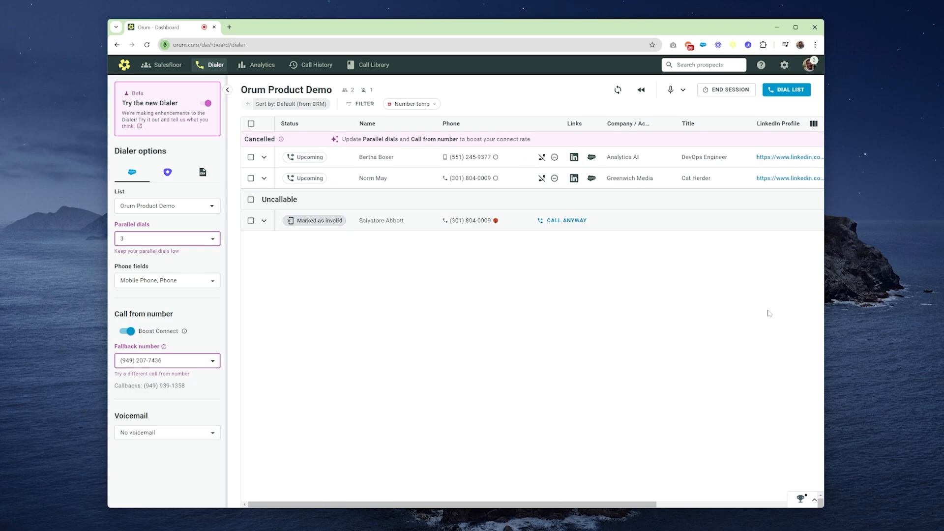
{"action": "mouse_move", "coordinate": [766, 316]}
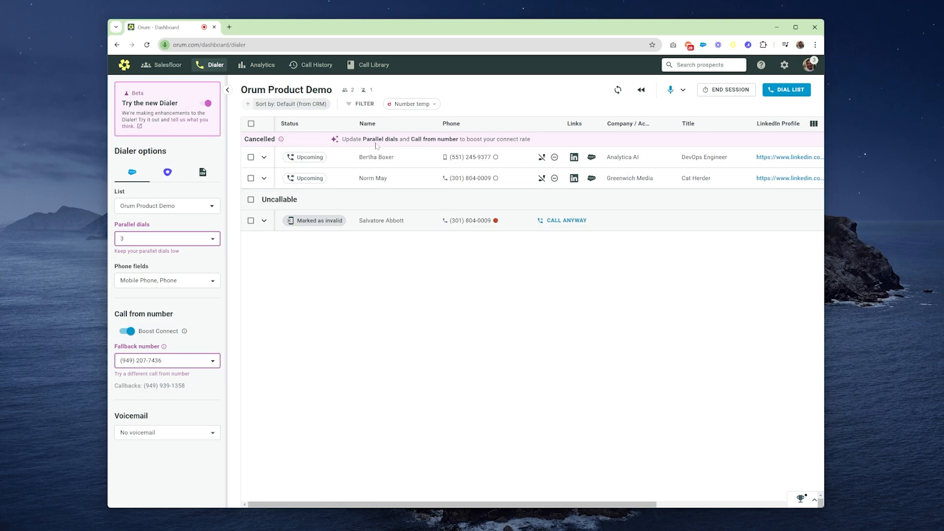
{"action": "mouse_move", "coordinate": [383, 154]}
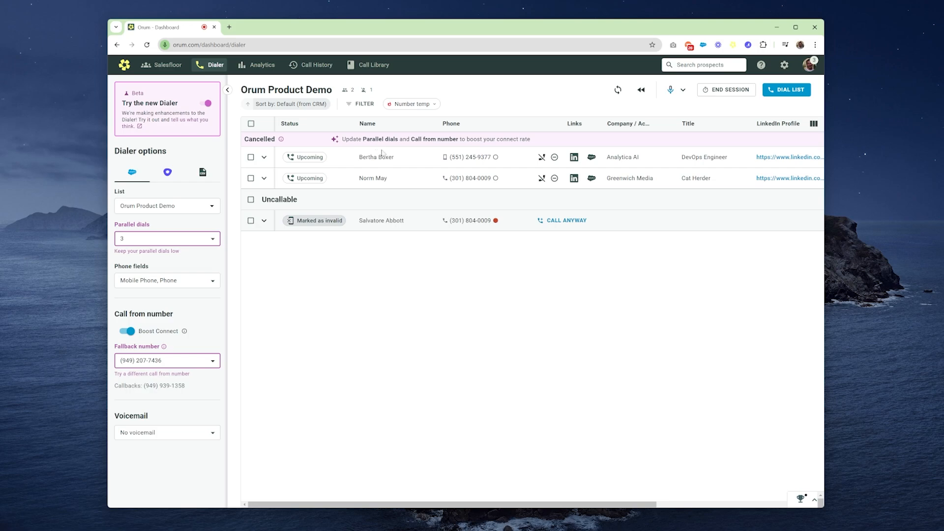
{"action": "mouse_move", "coordinate": [229, 254]}
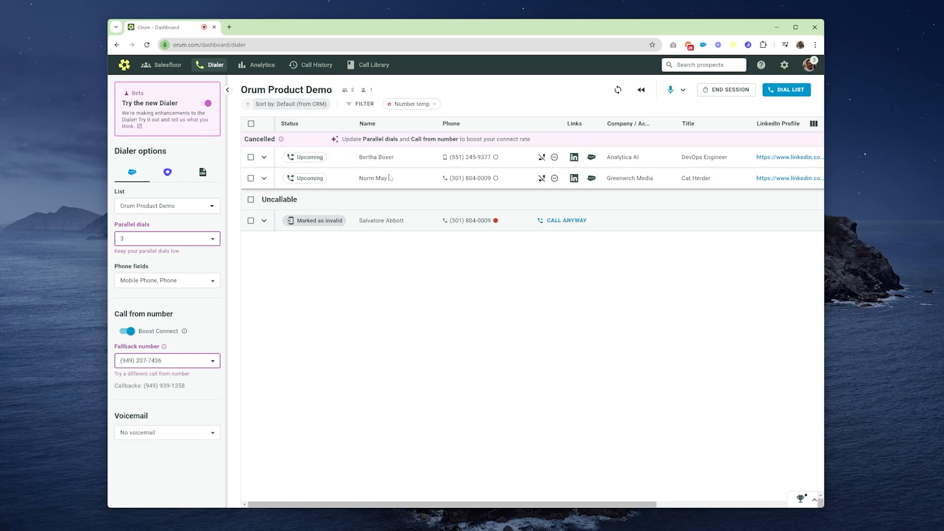
{"action": "left_click", "coordinate": [226, 89]}
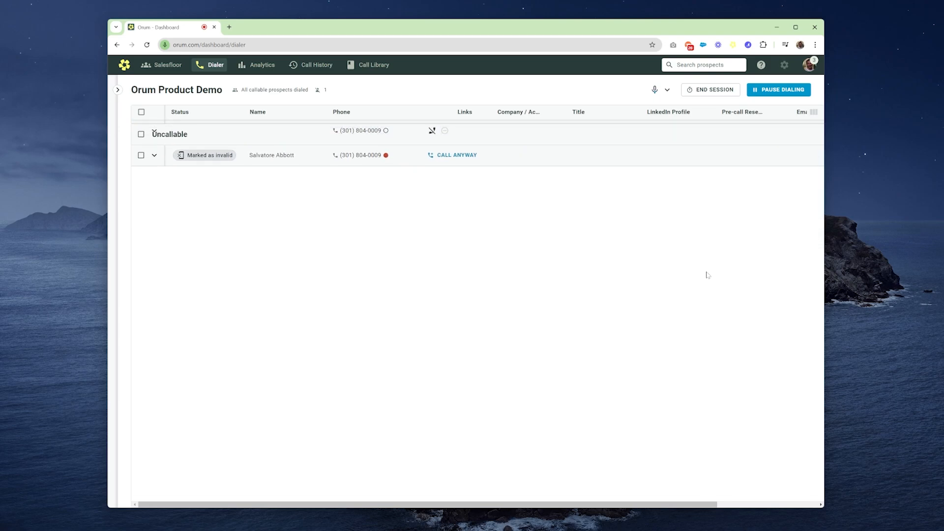
{"action": "left_click", "coordinate": [117, 90]}
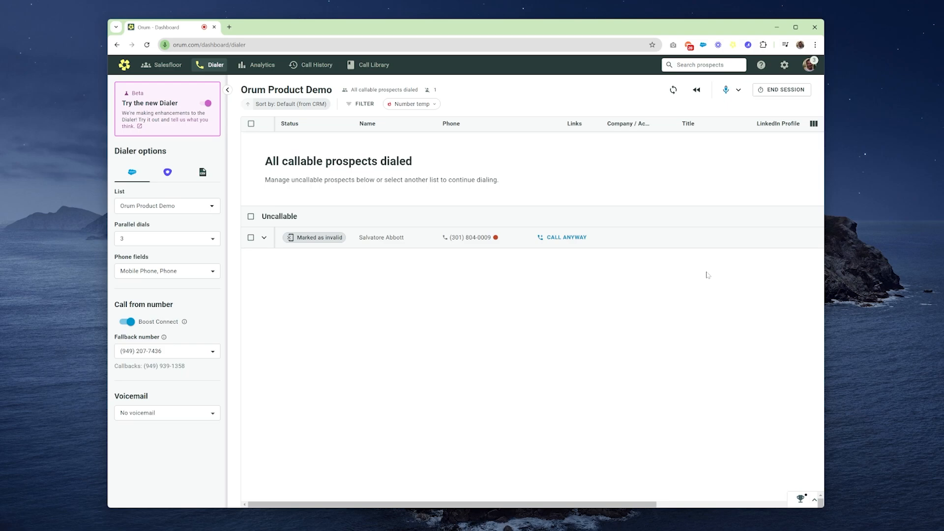
{"action": "mouse_move", "coordinate": [421, 289]}
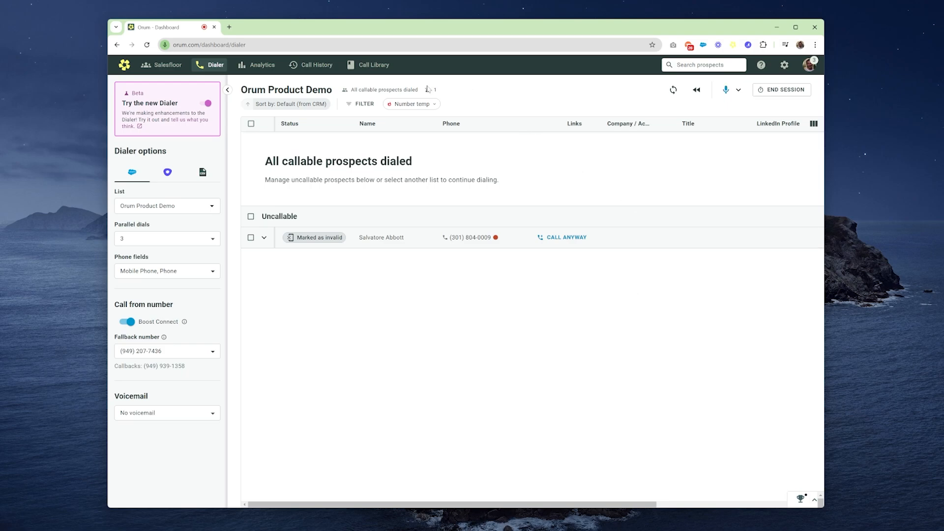
{"action": "mouse_move", "coordinate": [431, 76]}
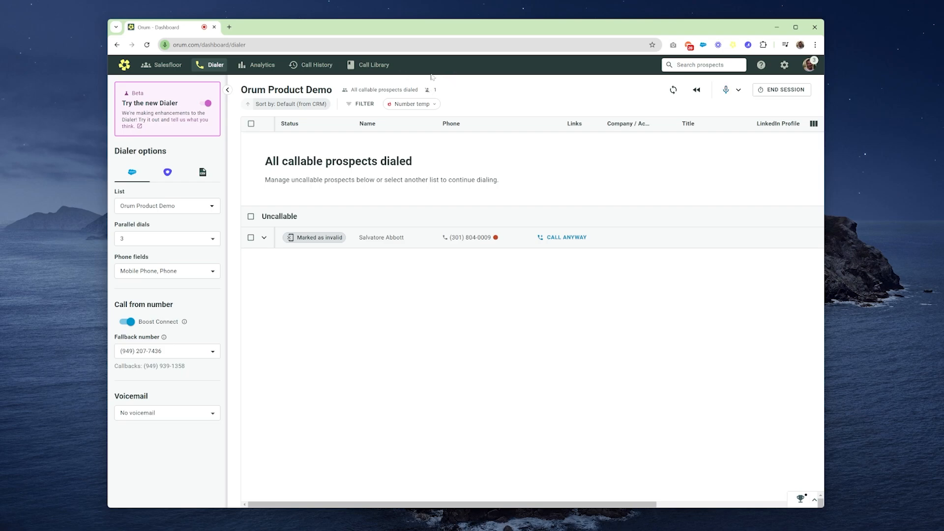
{"action": "mouse_move", "coordinate": [428, 91]}
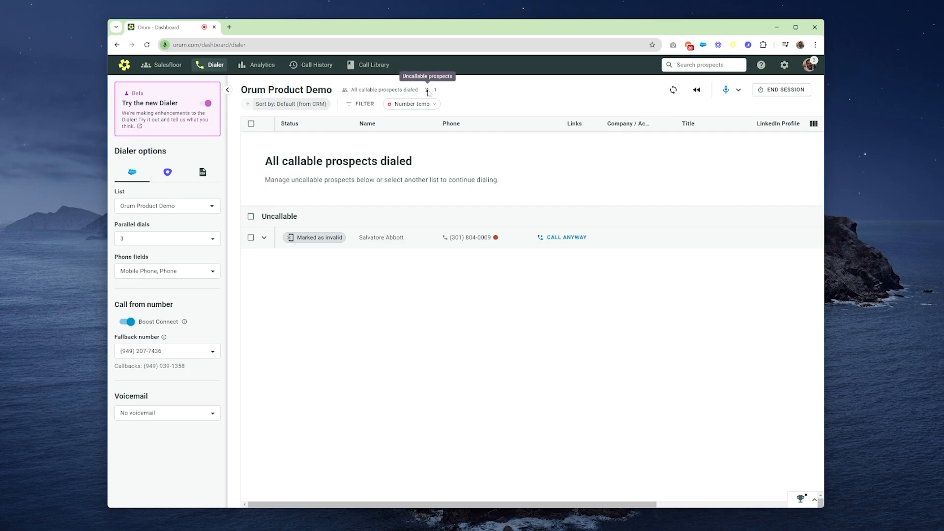
{"action": "mouse_move", "coordinate": [477, 202]}
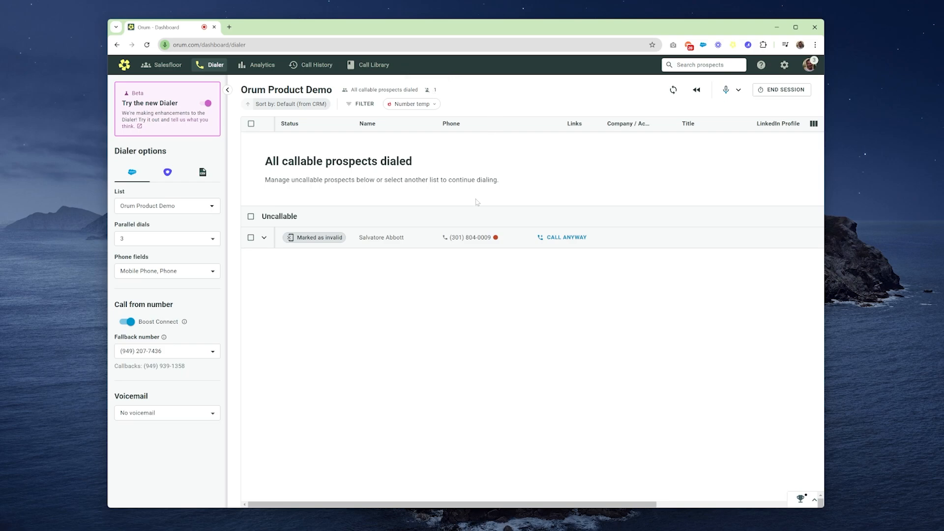
{"action": "mouse_move", "coordinate": [423, 243]}
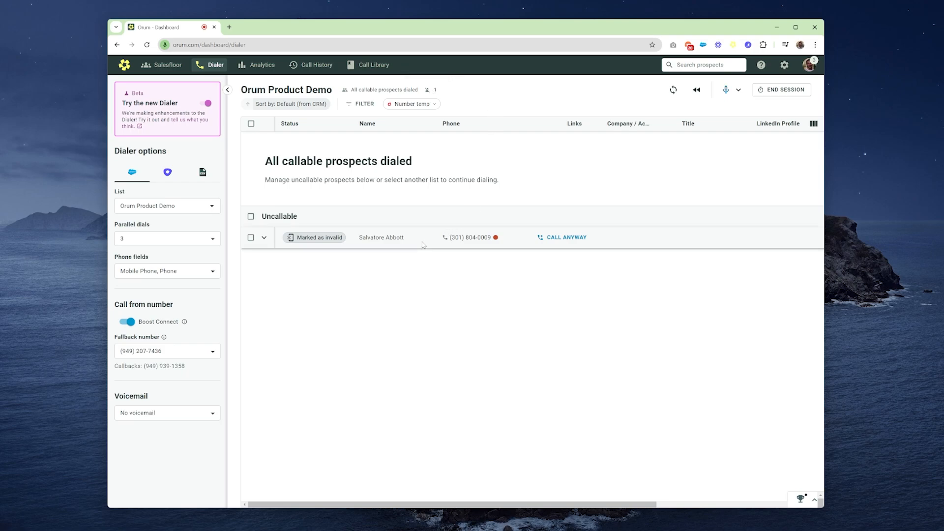
{"action": "left_click", "coordinate": [497, 237]}
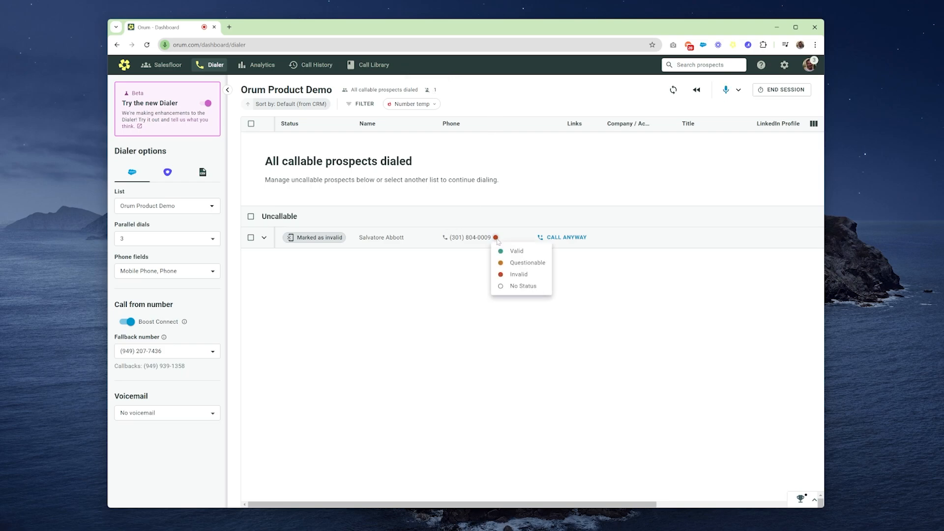
{"action": "mouse_move", "coordinate": [518, 277]}
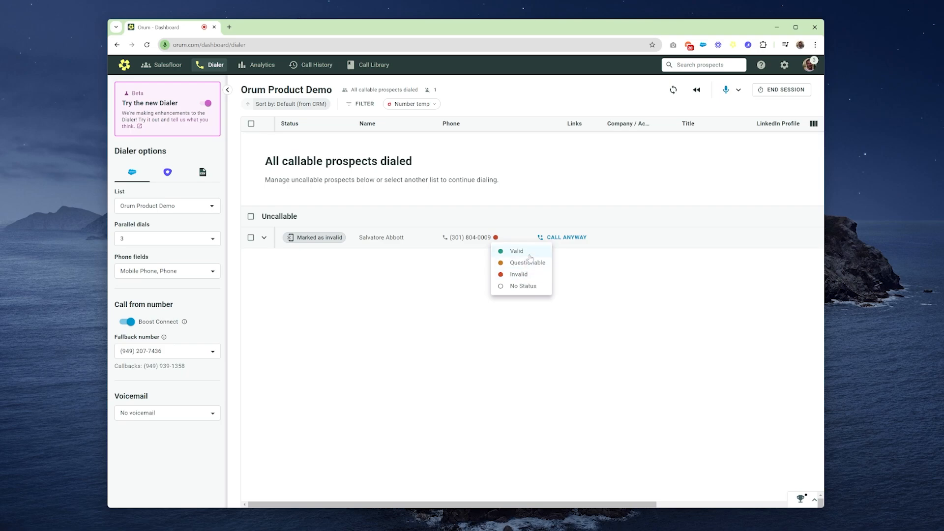
{"action": "mouse_move", "coordinate": [506, 244]}
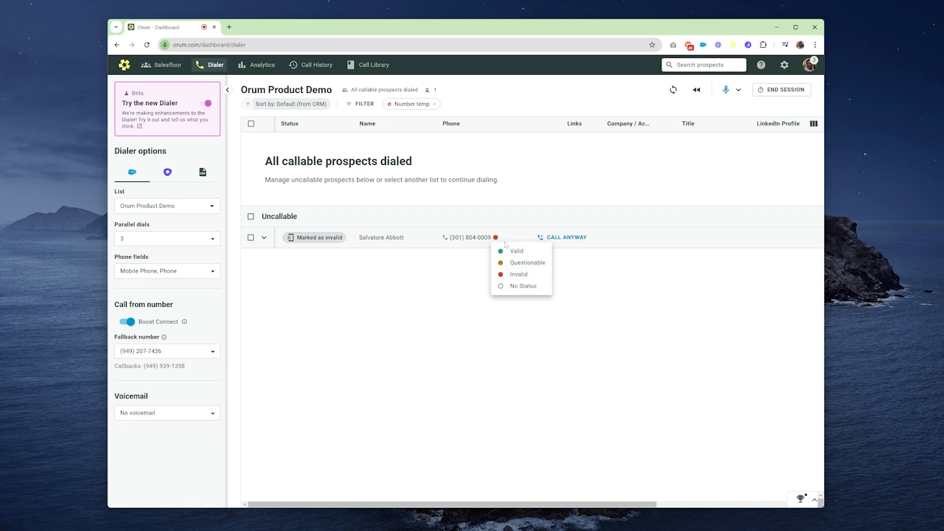
{"action": "mouse_move", "coordinate": [495, 241]}
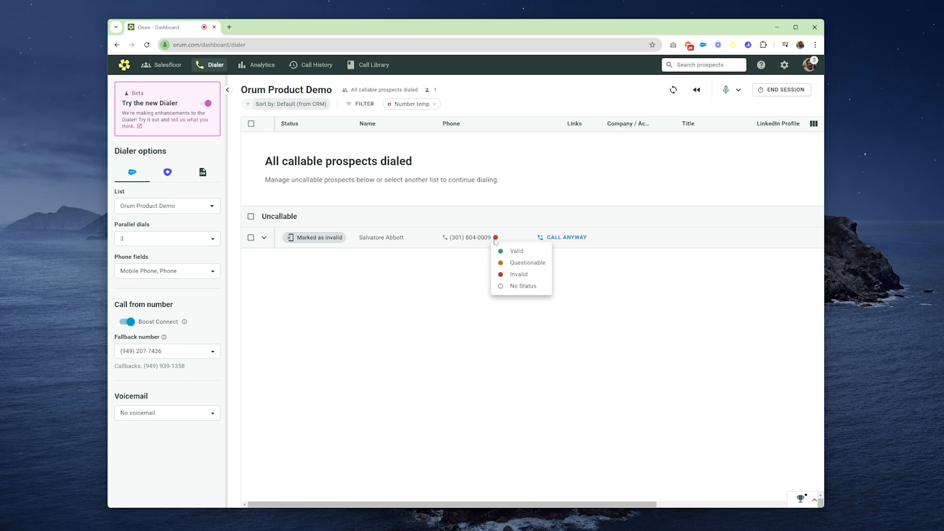
{"action": "left_click", "coordinate": [264, 237]}
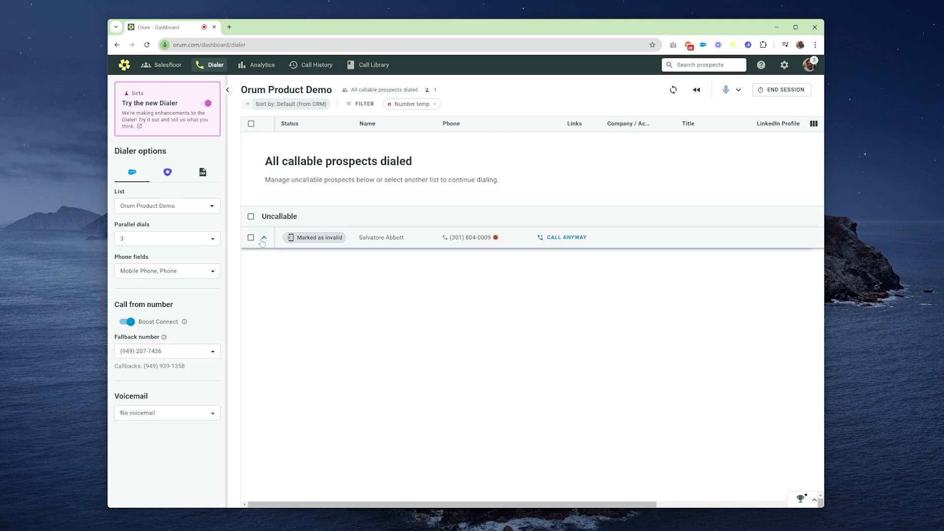
{"action": "left_click", "coordinate": [264, 237]}
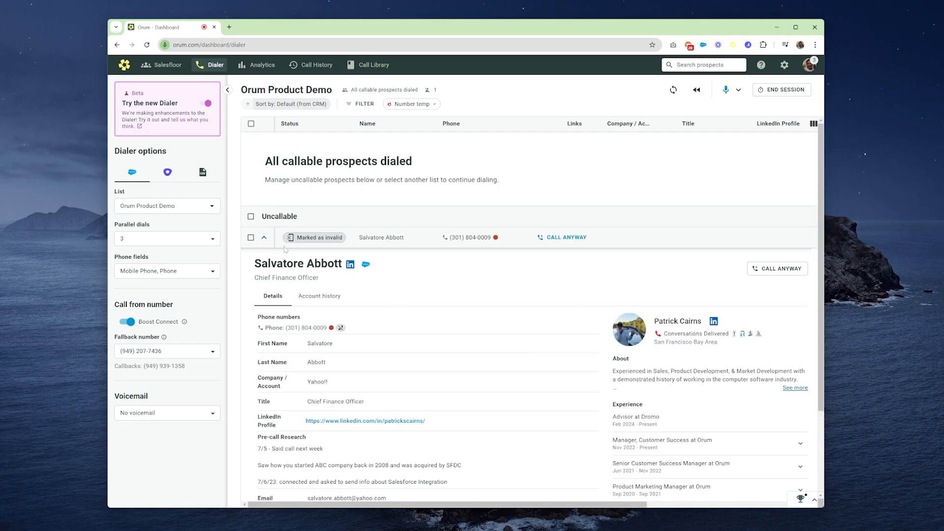